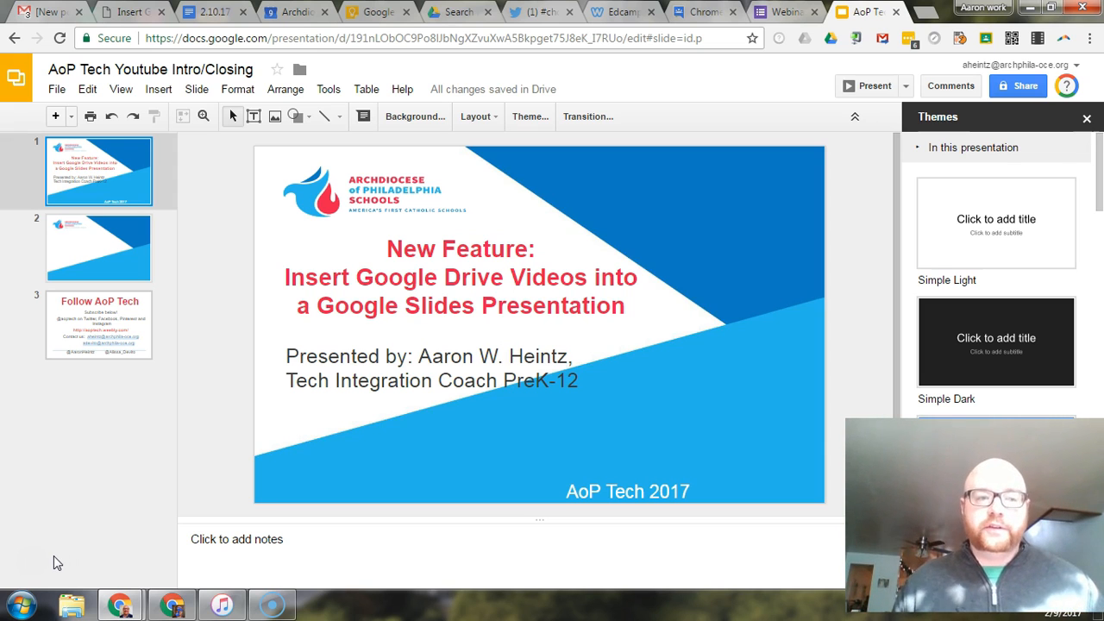
{"action": "mouse_move", "coordinate": [79, 466]}
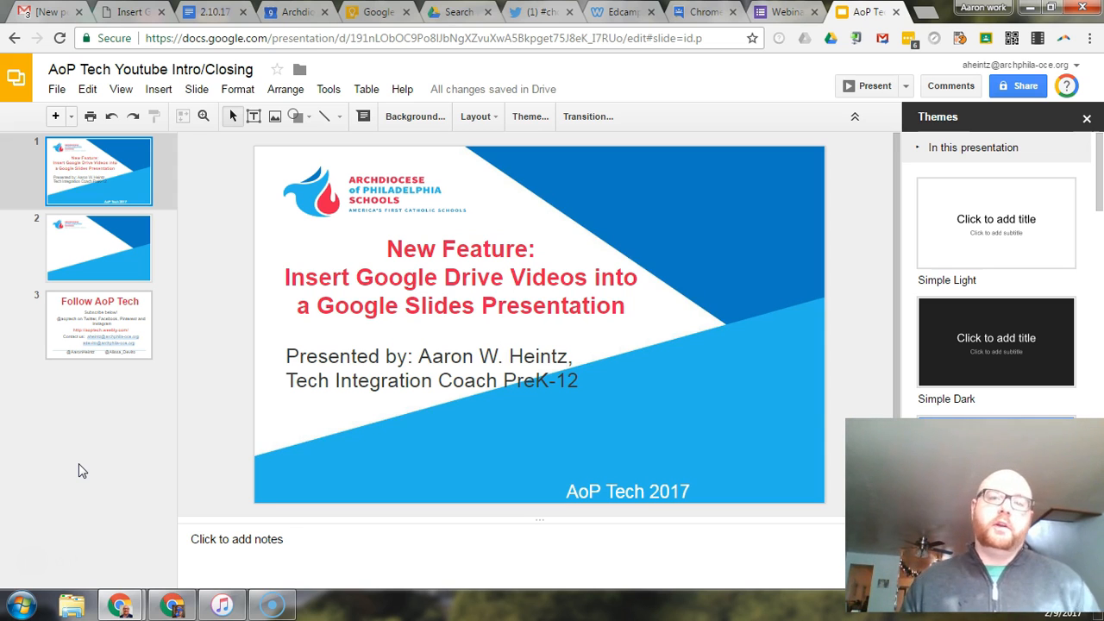
{"action": "mouse_move", "coordinate": [121, 423]}
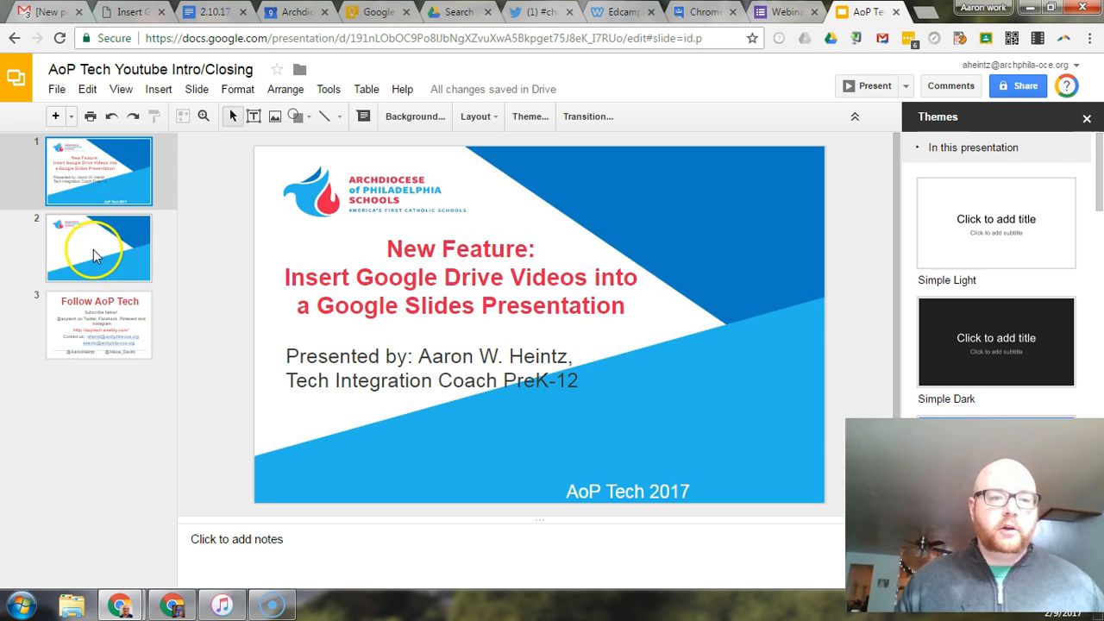
Step: Select slide 2 and open the Insert Video dialog on its Google Drive tab
{"action": "left_click", "coordinate": [99, 249]}
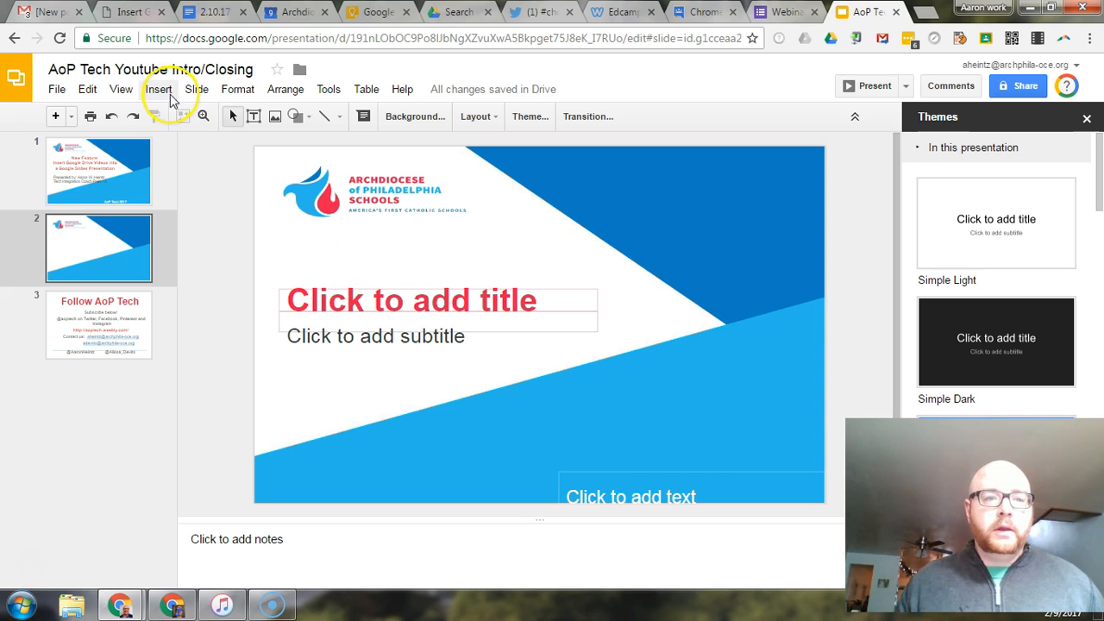
{"action": "left_click", "coordinate": [411, 299]}
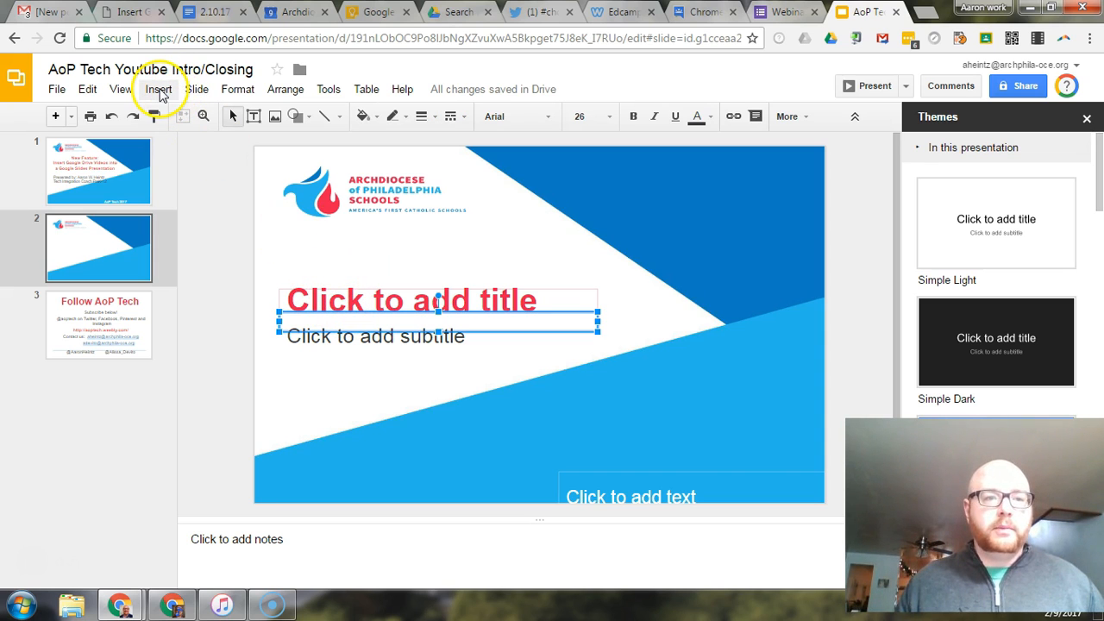
{"action": "left_click", "coordinate": [158, 88]}
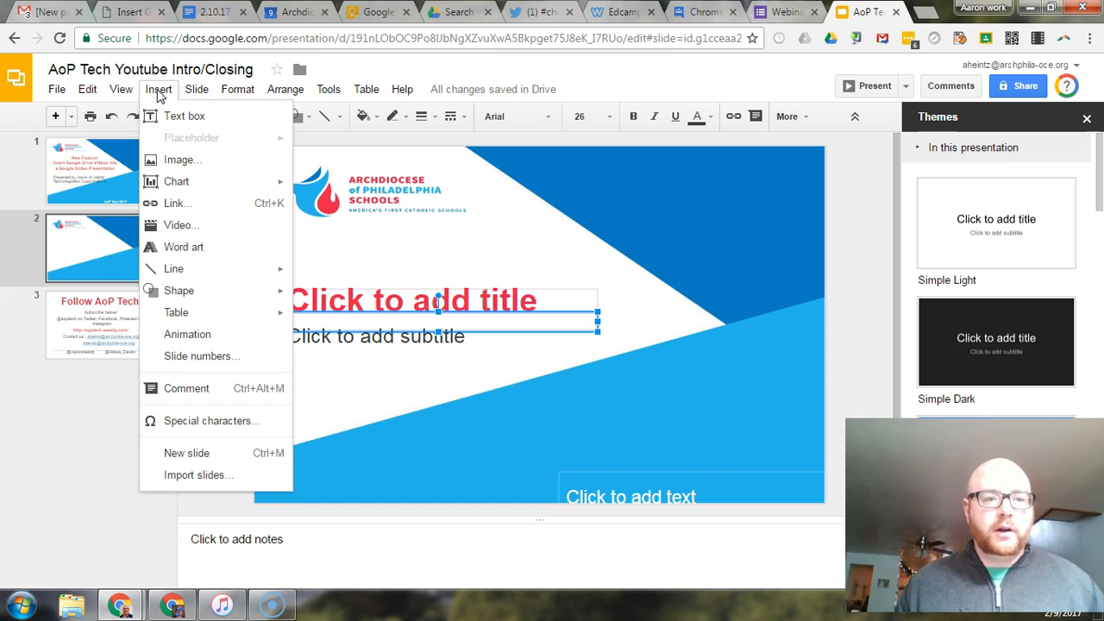
{"action": "mouse_move", "coordinate": [179, 226]}
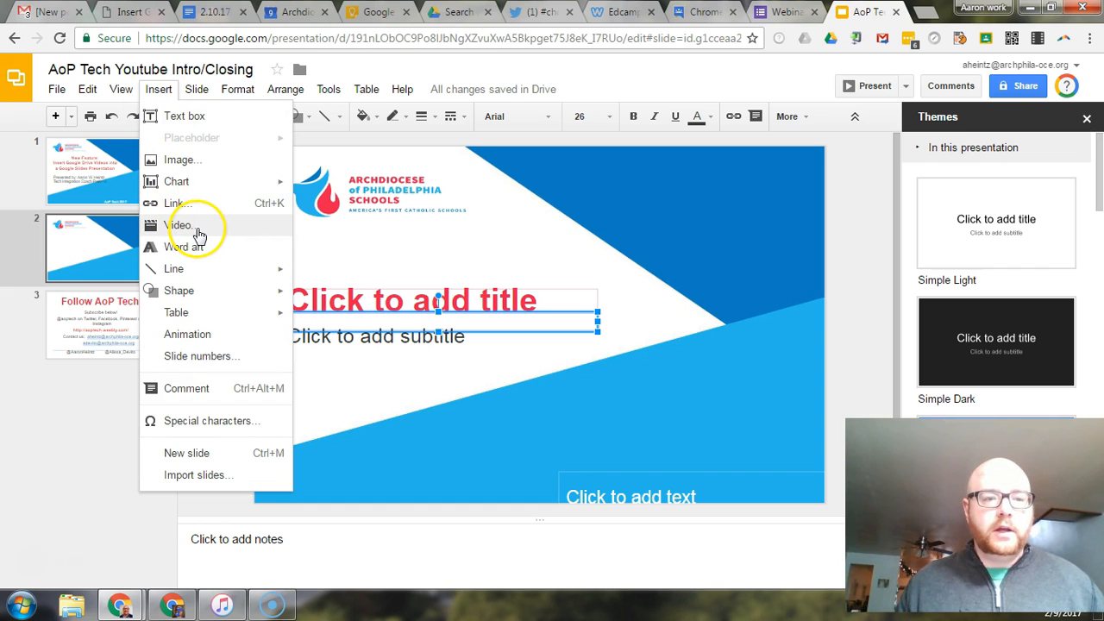
{"action": "left_click", "coordinate": [180, 225]}
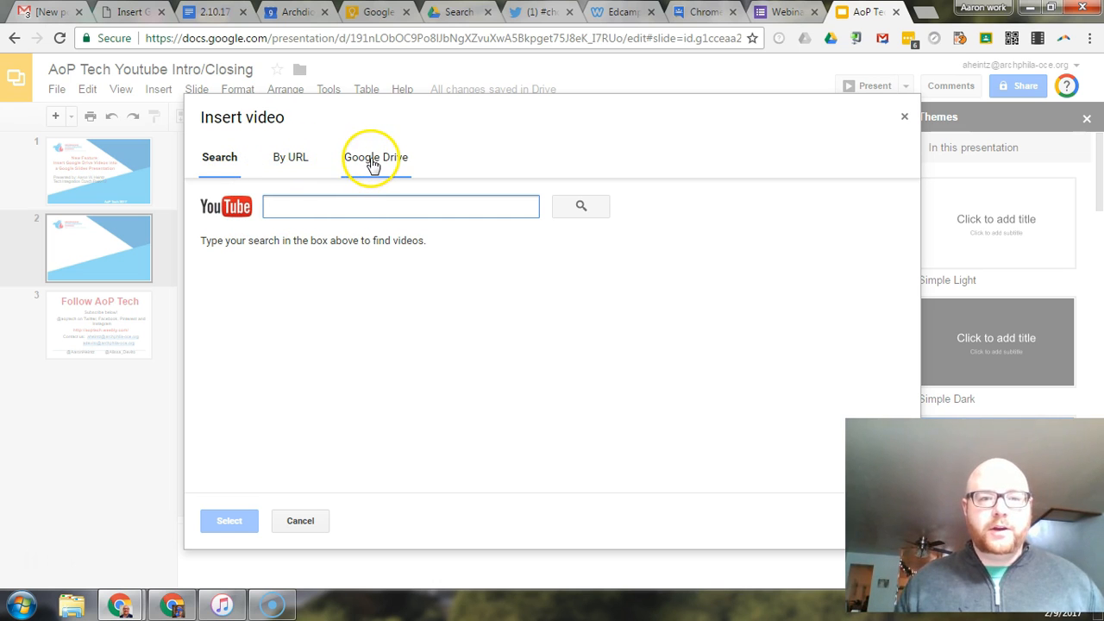
{"action": "left_click", "coordinate": [375, 163]}
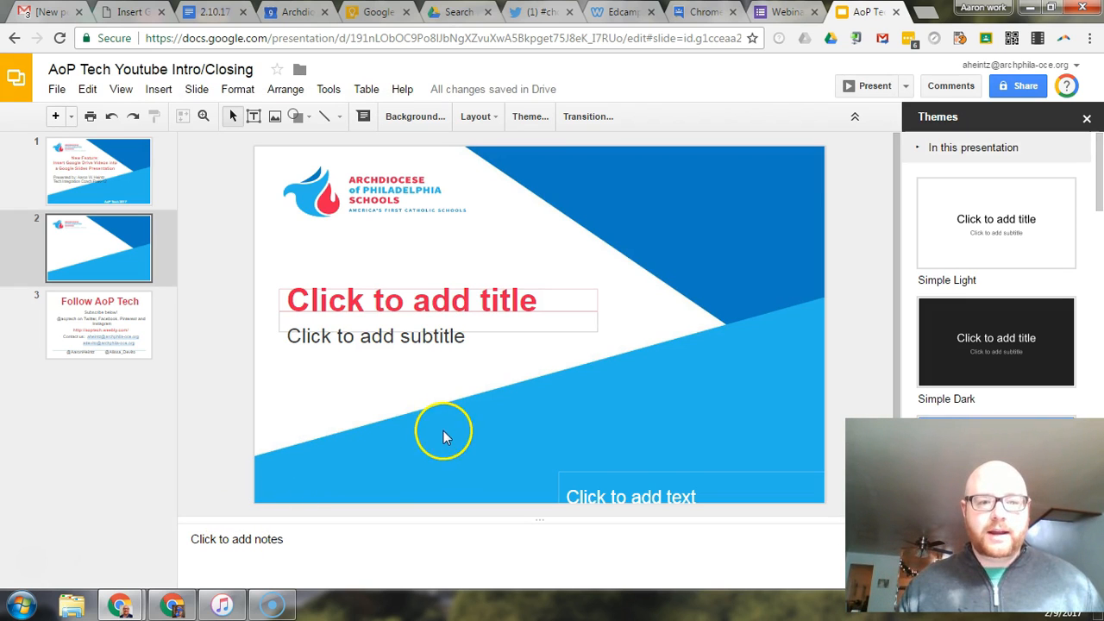
{"action": "mouse_move", "coordinate": [475, 246]}
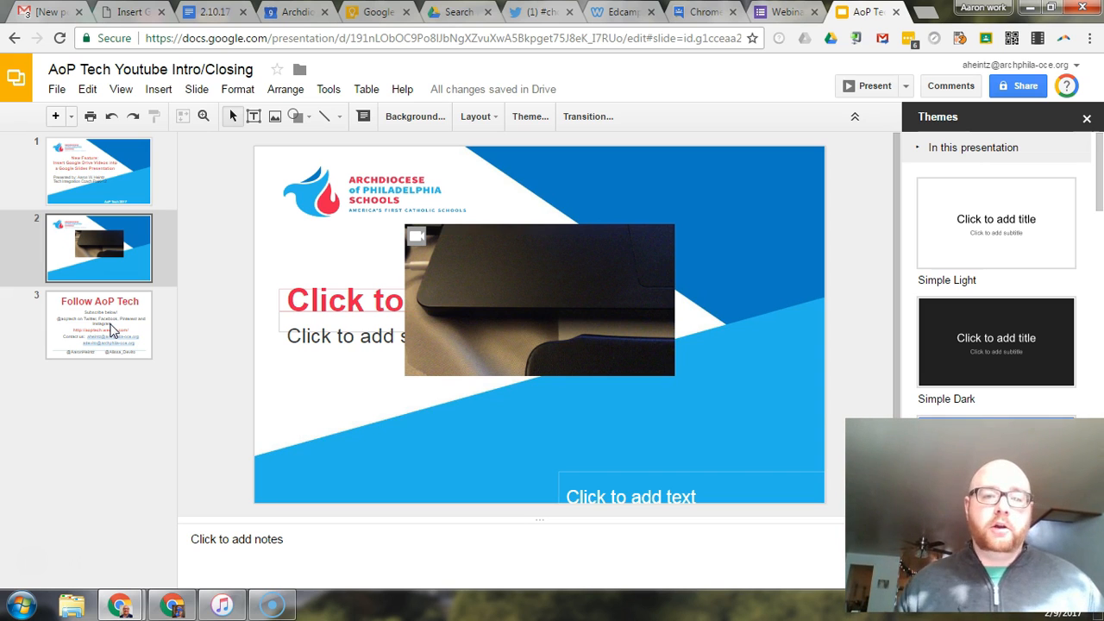
Step: Show the closing 'Follow AoP Tech' slide 3
{"action": "left_click", "coordinate": [98, 325]}
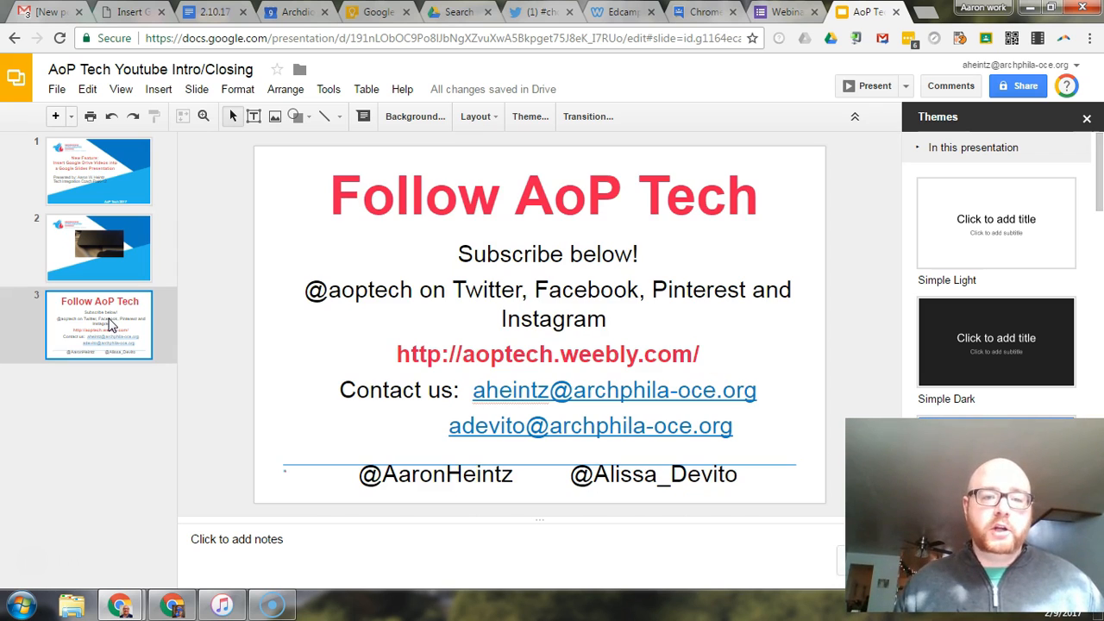